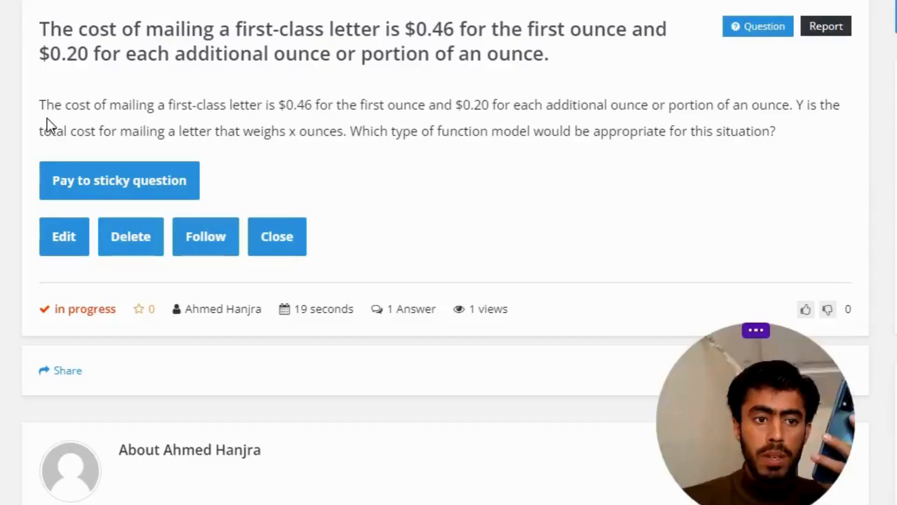
pyautogui.moveTo(148, 125)
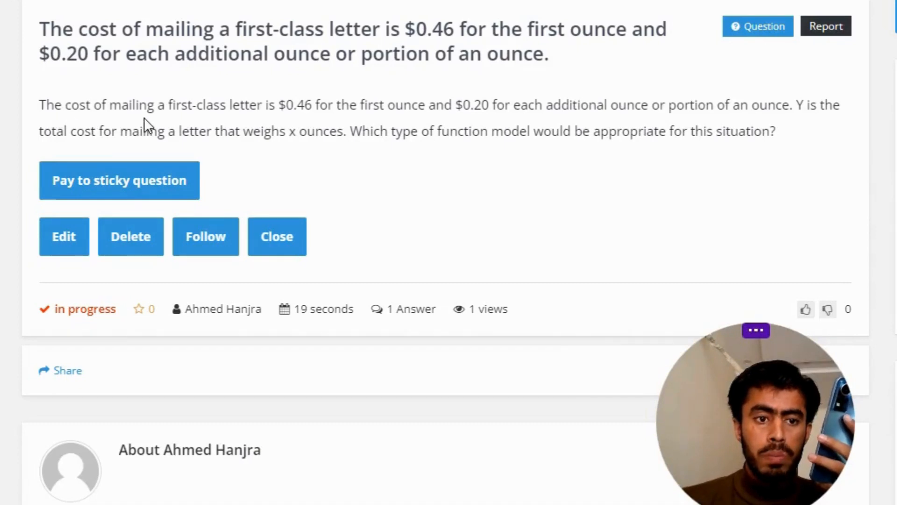
pyautogui.moveTo(286, 124)
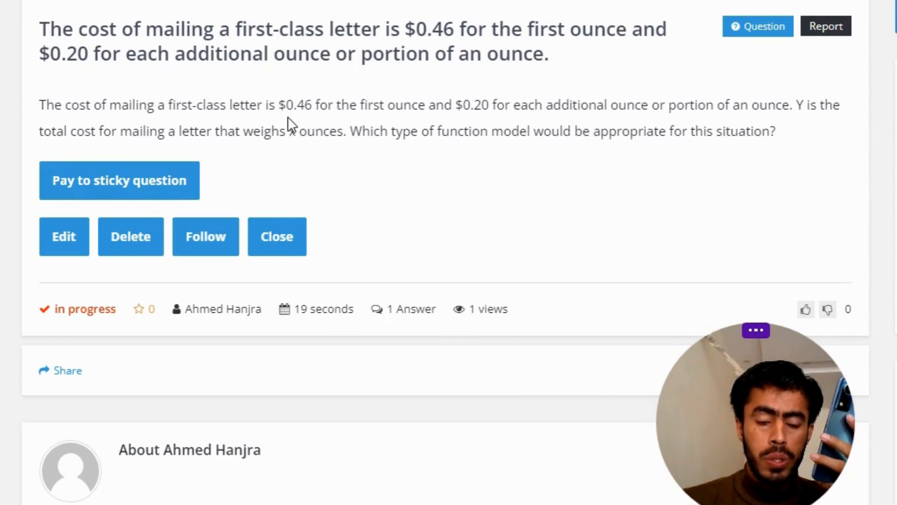
pyautogui.moveTo(367, 125)
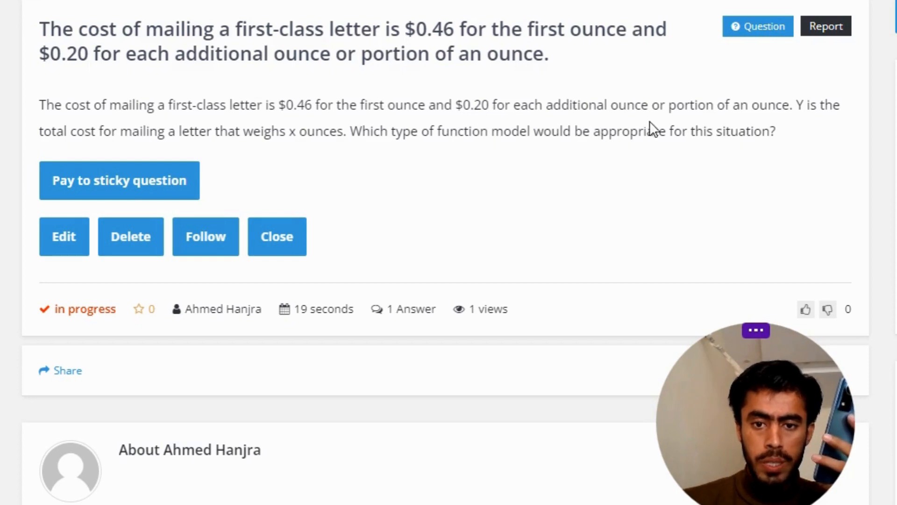
pyautogui.moveTo(719, 120)
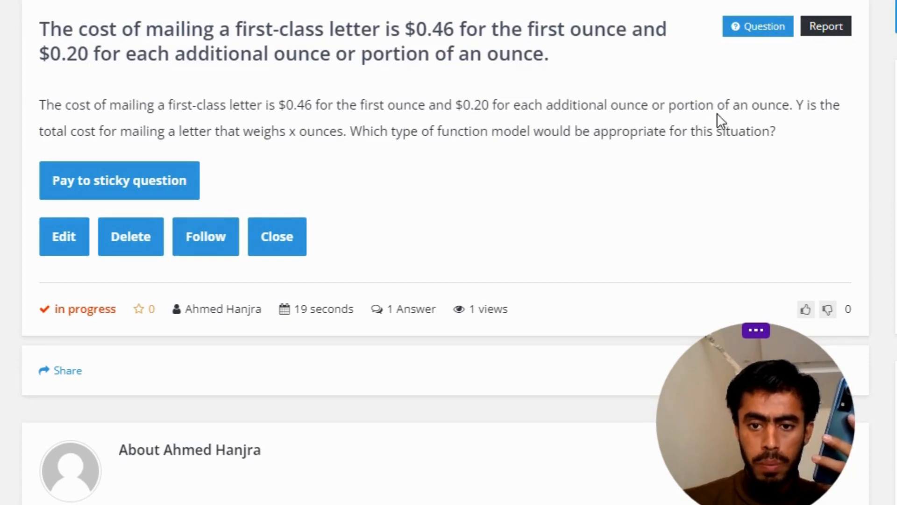
pyautogui.moveTo(835, 120)
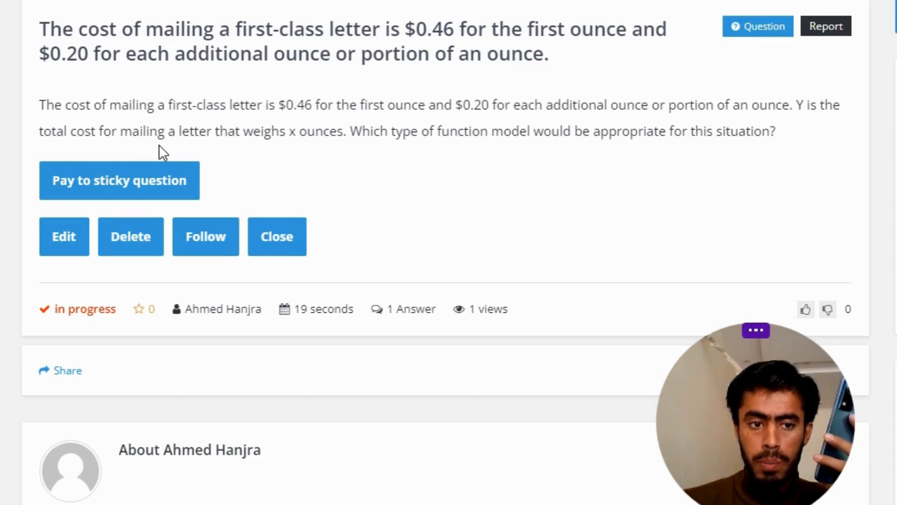
pyautogui.moveTo(316, 155)
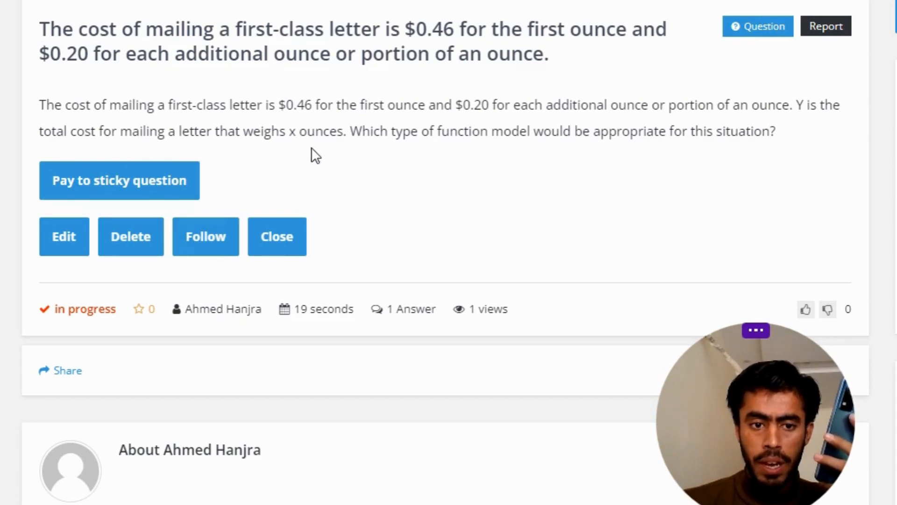
pyautogui.moveTo(547, 158)
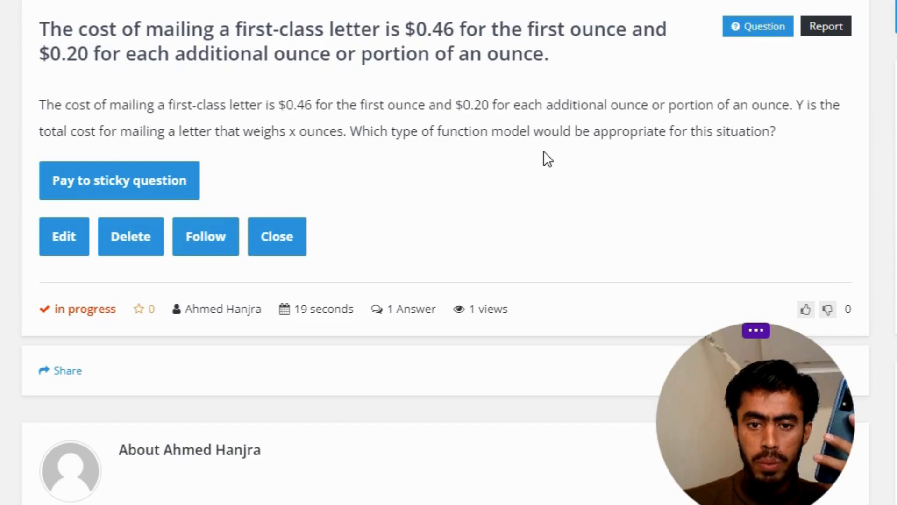
pyautogui.moveTo(532, 224)
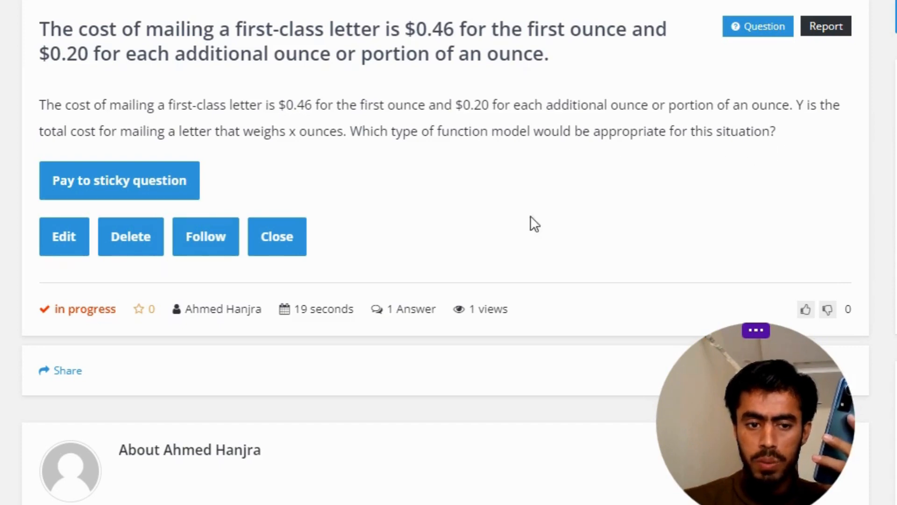
pyautogui.scroll(-3)
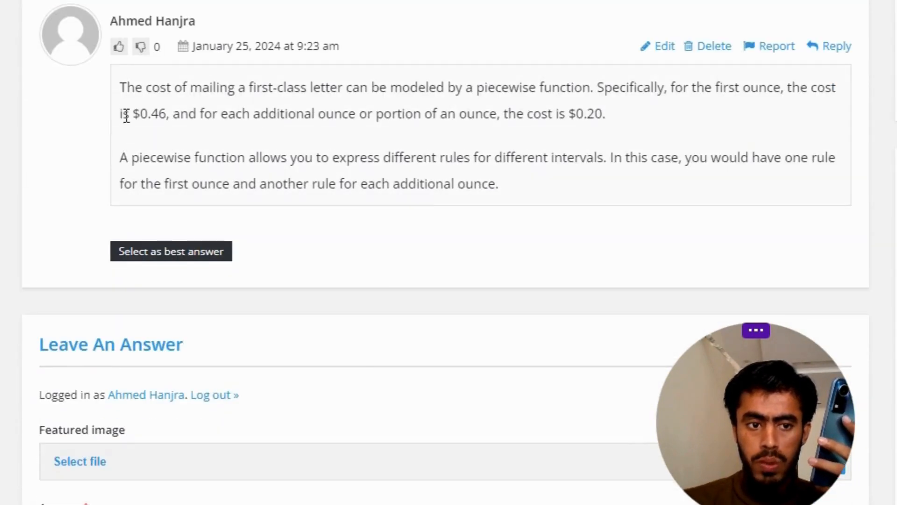
pyautogui.moveTo(295, 103)
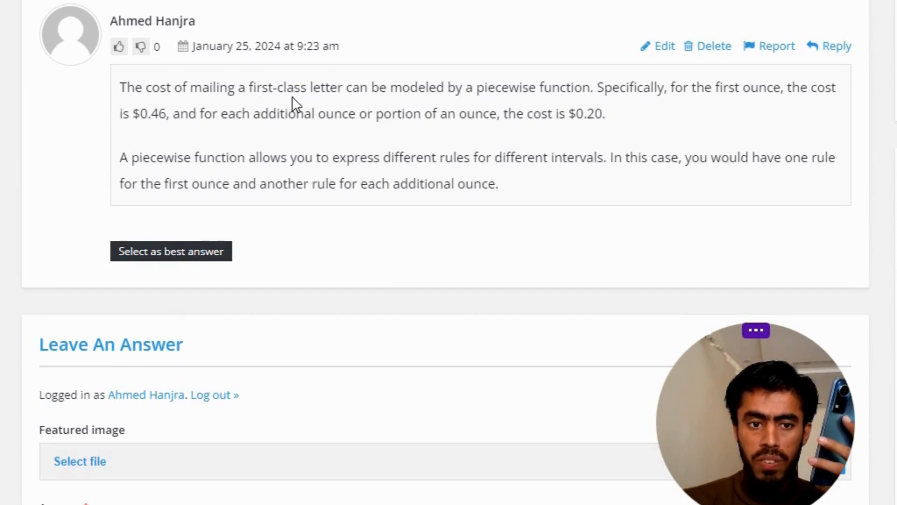
pyautogui.moveTo(468, 105)
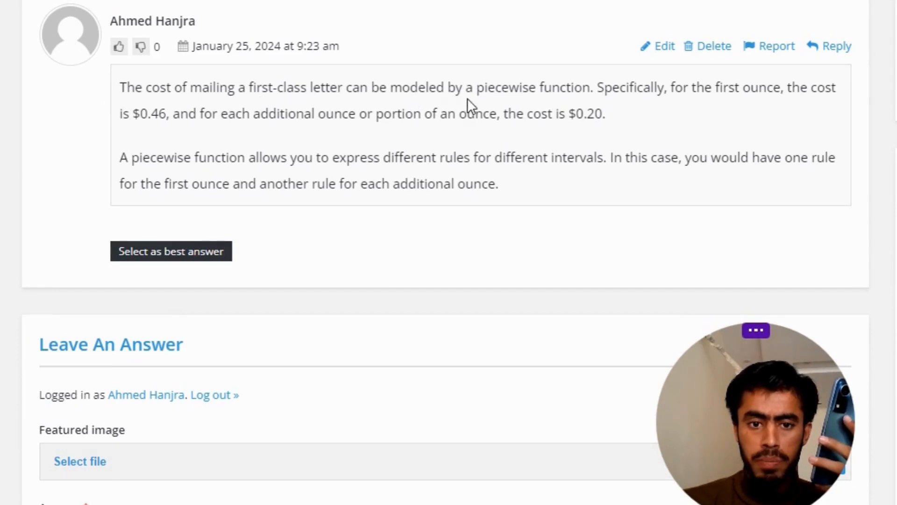
pyautogui.moveTo(627, 102)
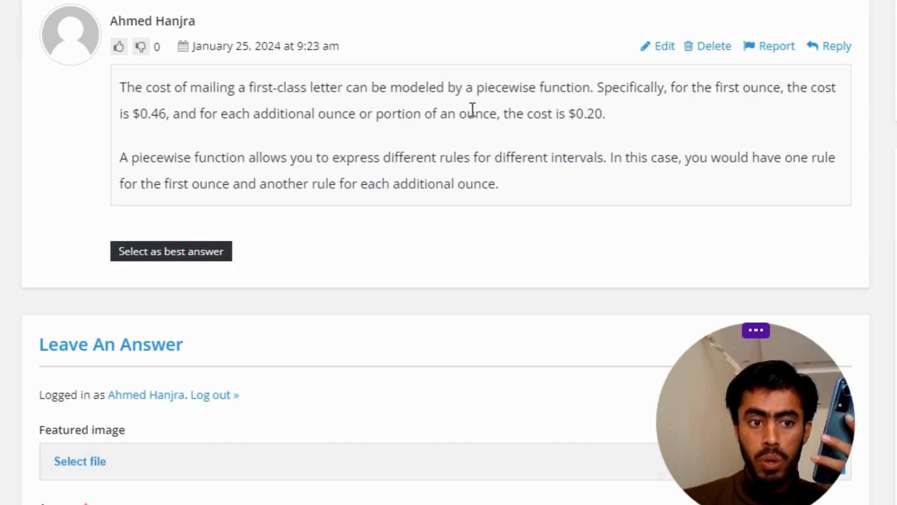
pyautogui.moveTo(151, 132)
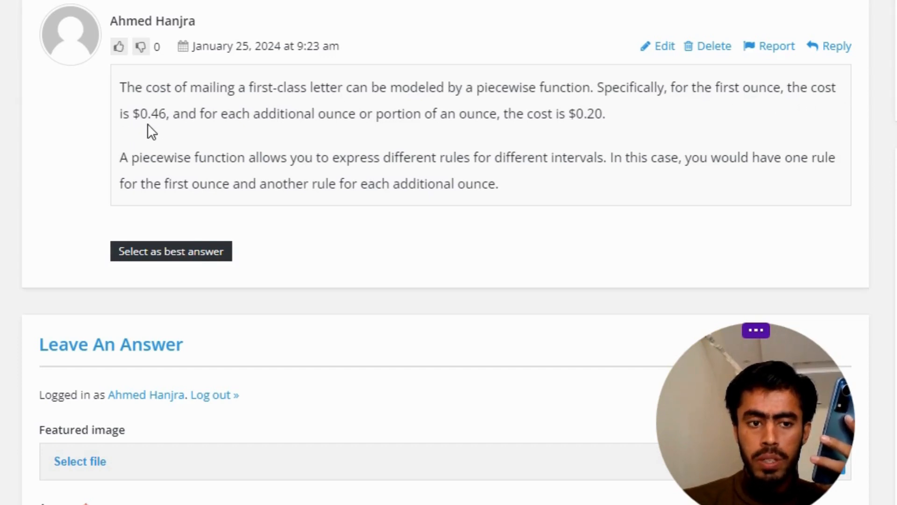
pyautogui.moveTo(279, 130)
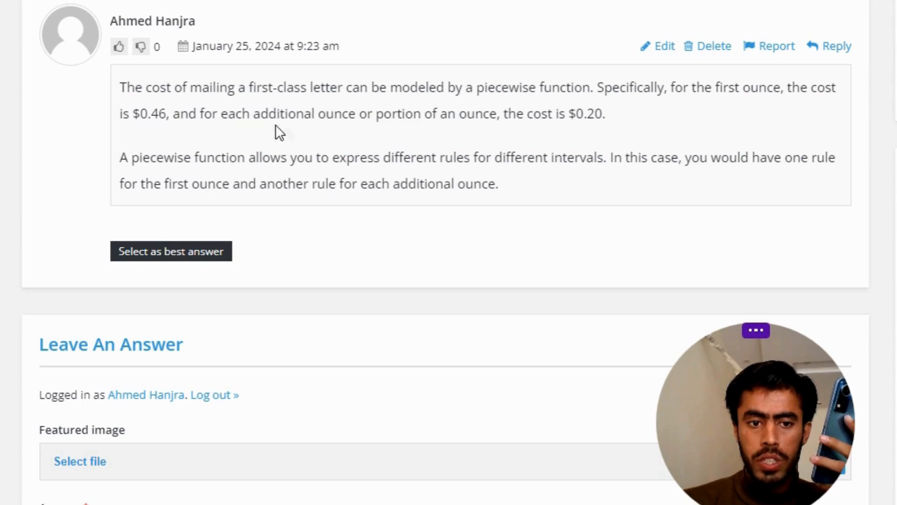
pyautogui.moveTo(567, 137)
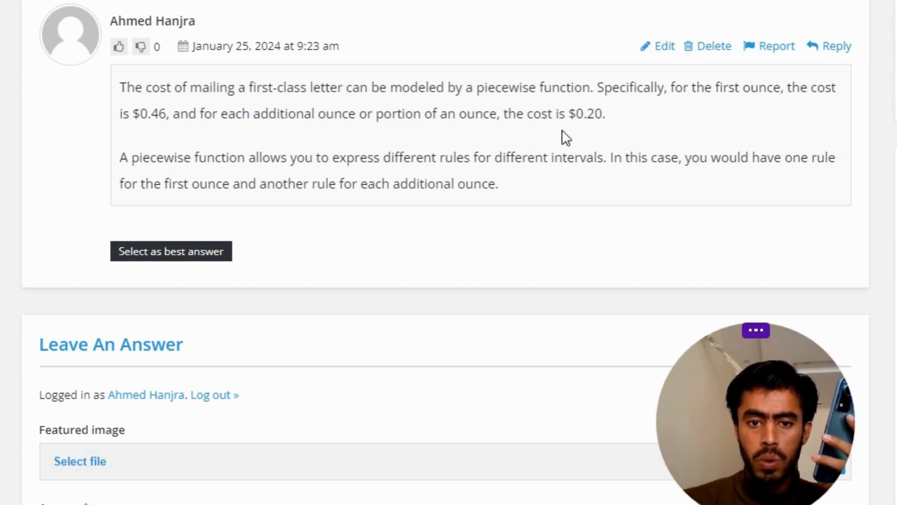
pyautogui.moveTo(558, 134)
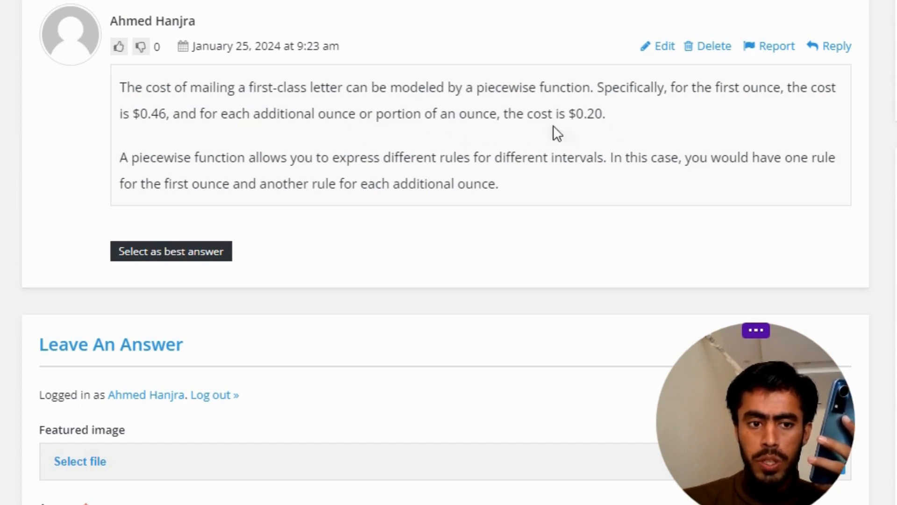
pyautogui.moveTo(223, 175)
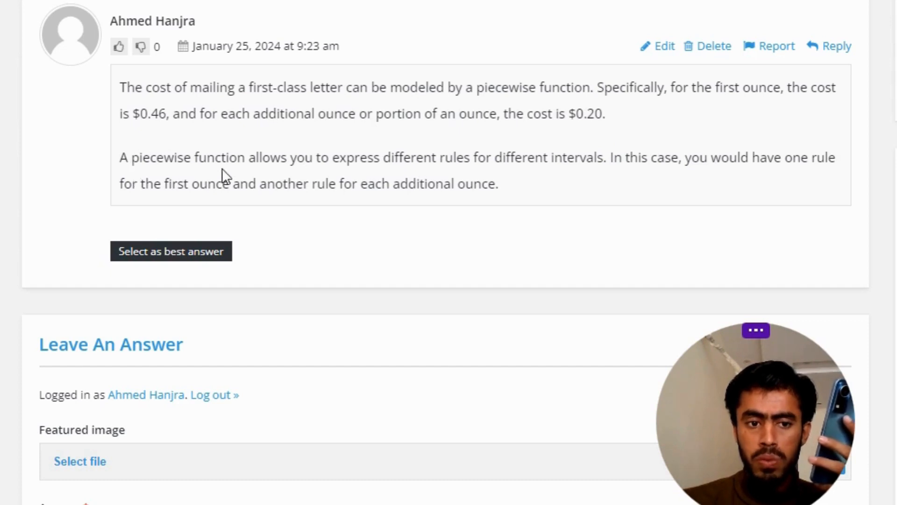
pyautogui.moveTo(430, 174)
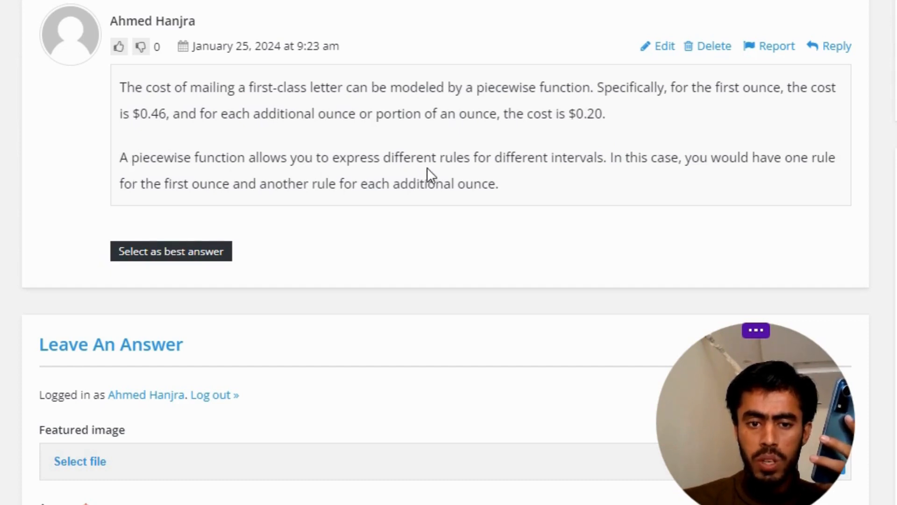
pyautogui.moveTo(612, 177)
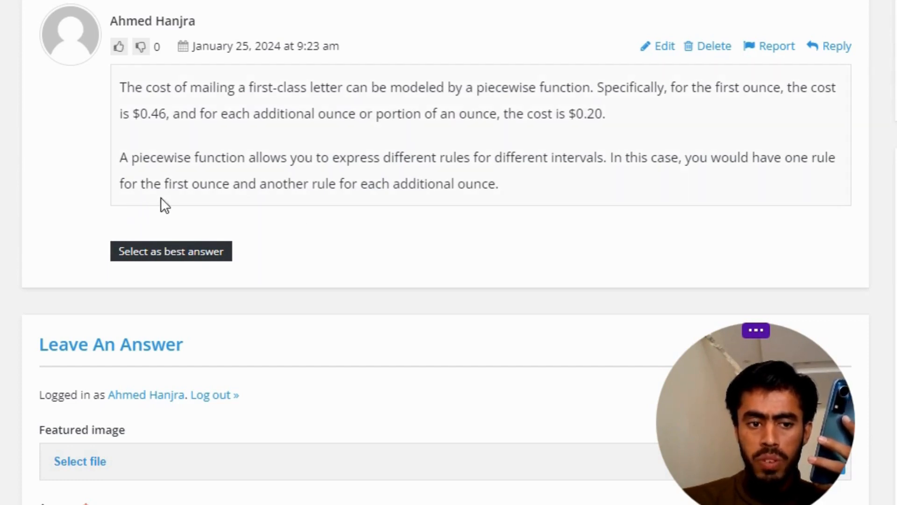
pyautogui.moveTo(326, 207)
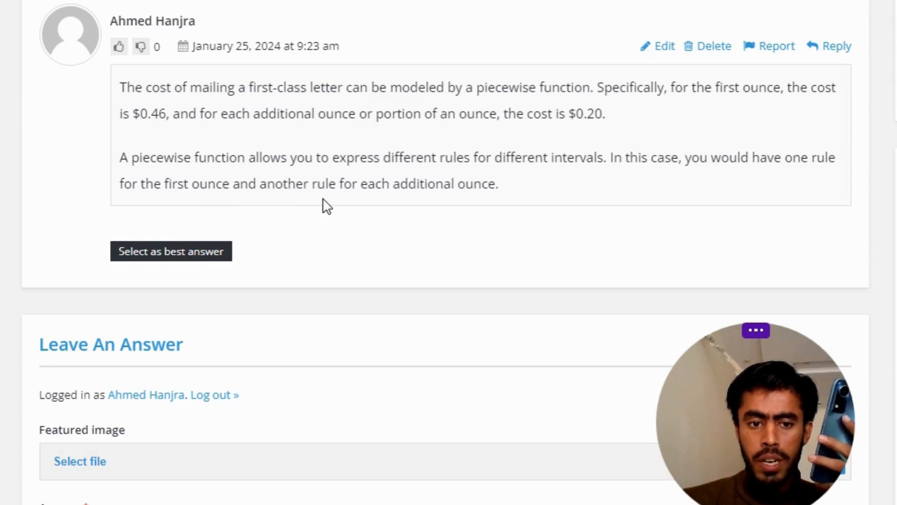